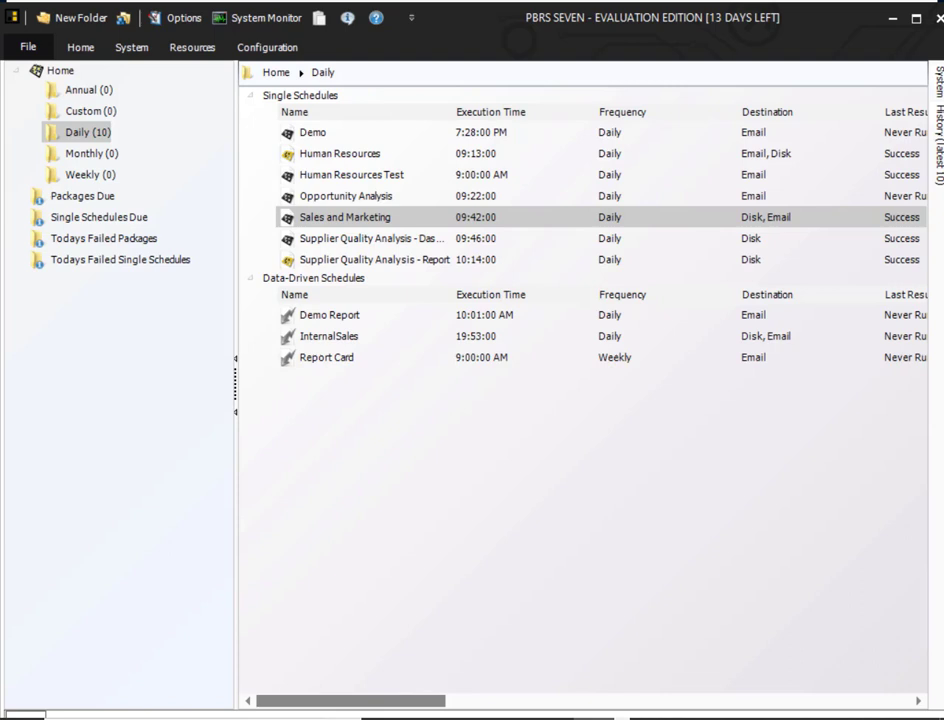
pyautogui.moveTo(201, 200)
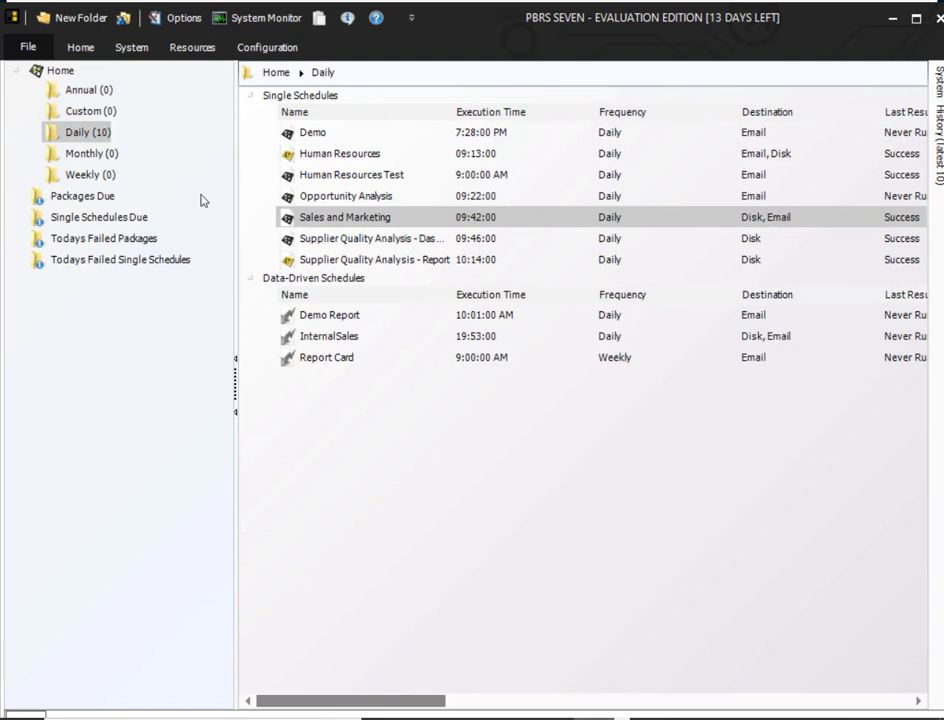
# Open PBRS Options and show the PowerBI Accounts page.
pyautogui.click(181, 17)
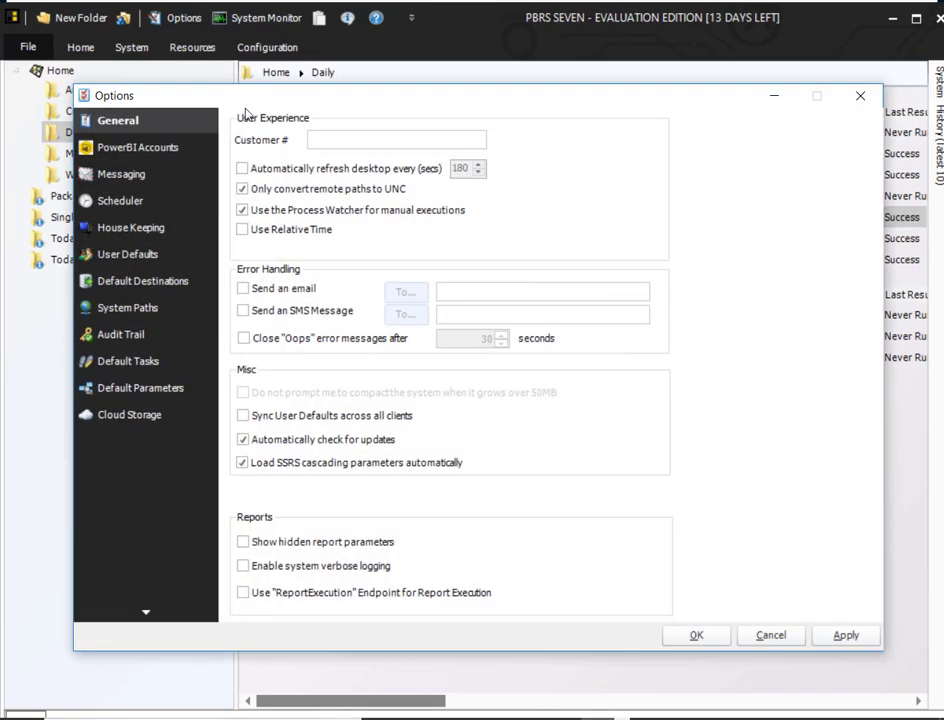
pyautogui.click(137, 147)
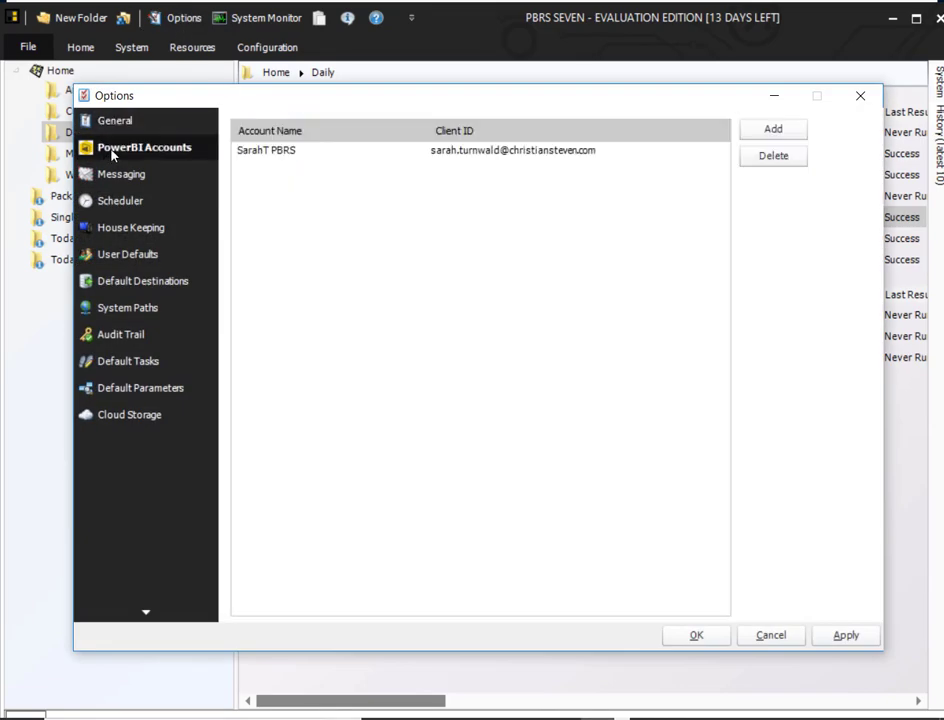
pyautogui.moveTo(773, 129)
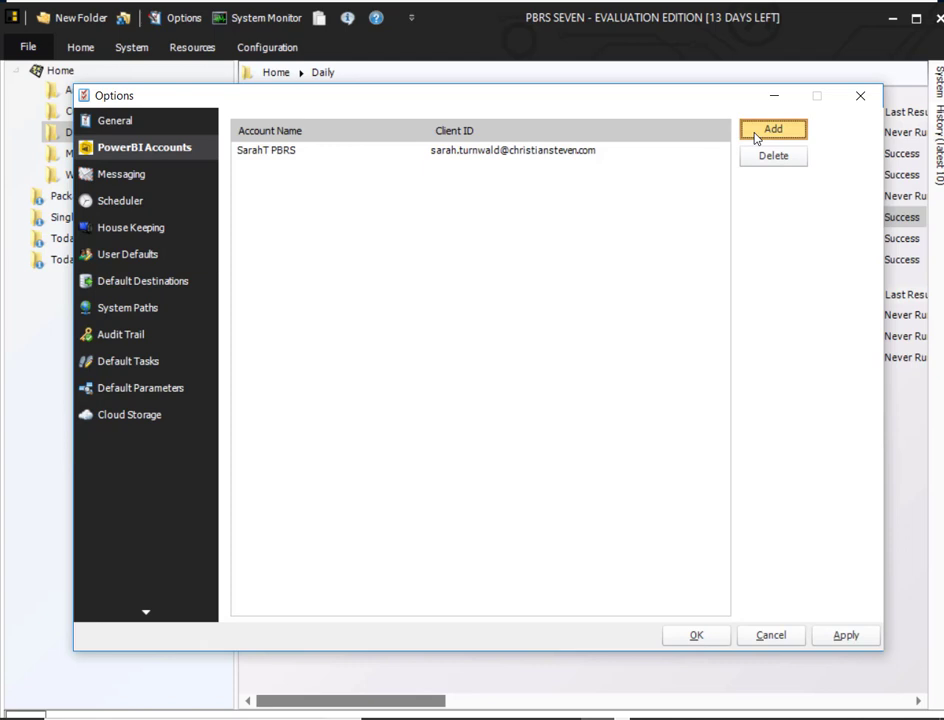
pyautogui.click(773, 129)
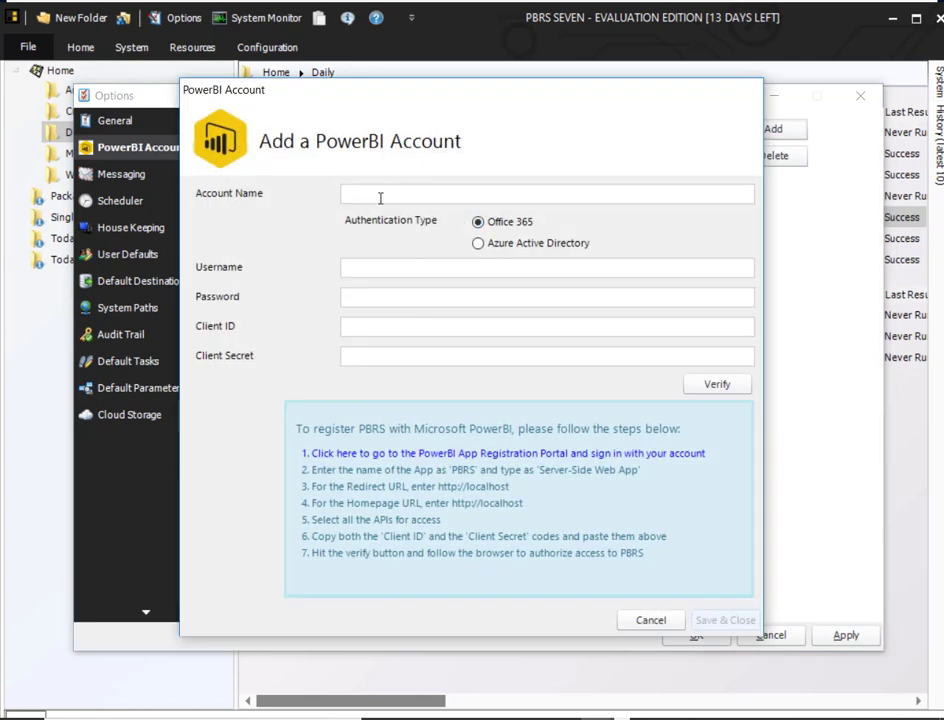
pyautogui.write('My Power BI')
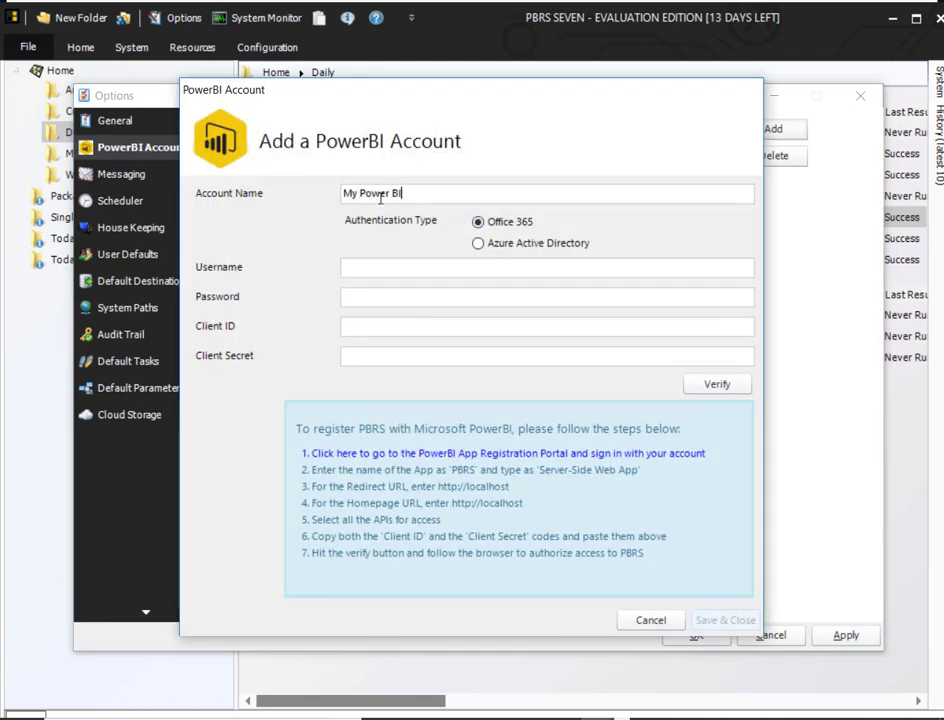
pyautogui.write('Account')
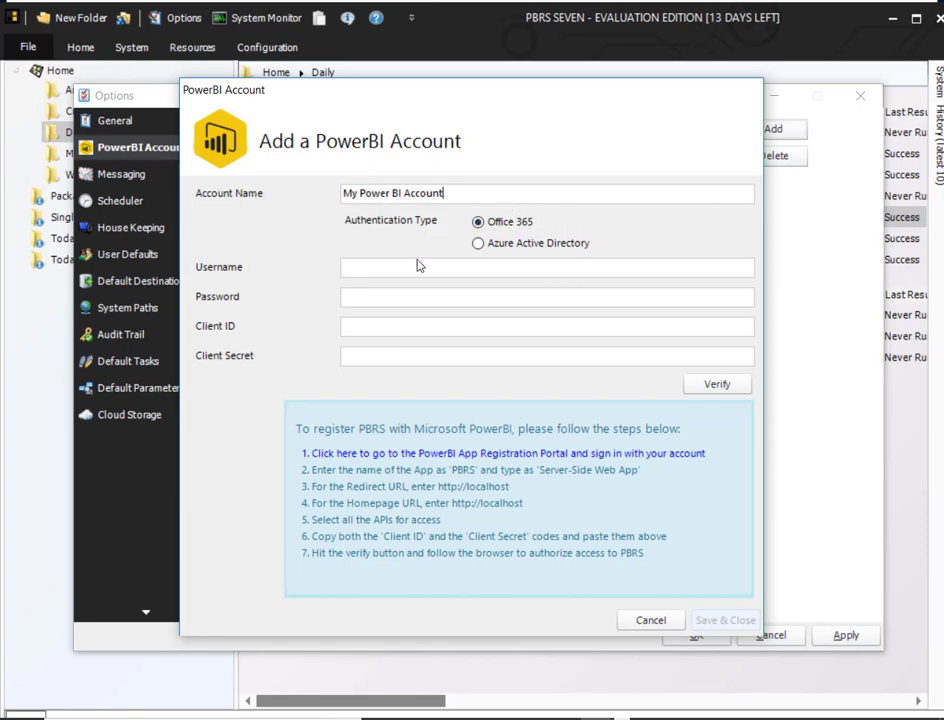
pyautogui.click(383, 267)
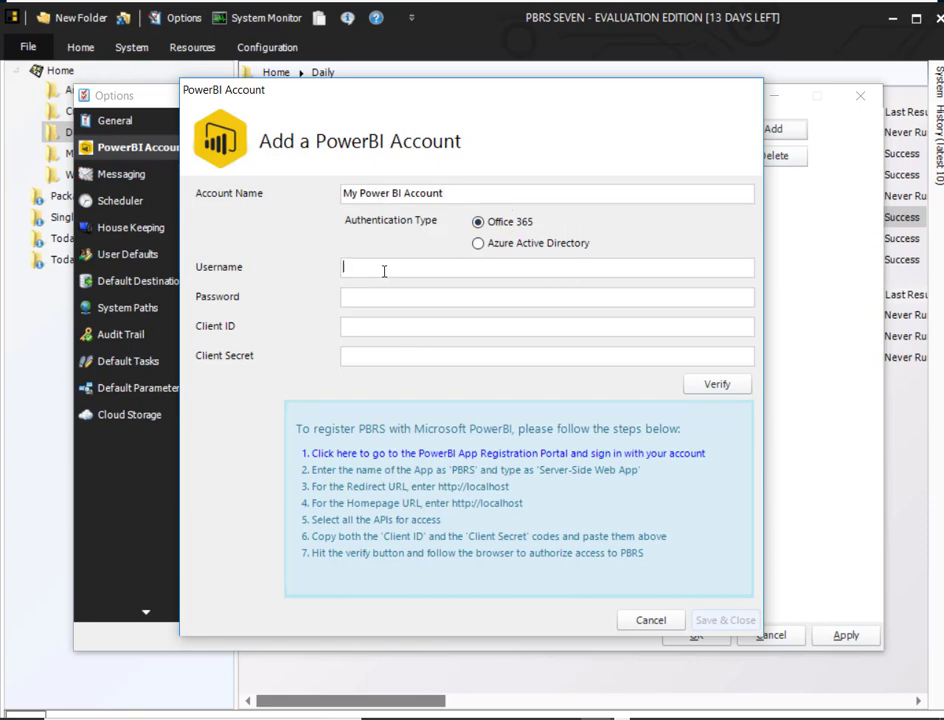
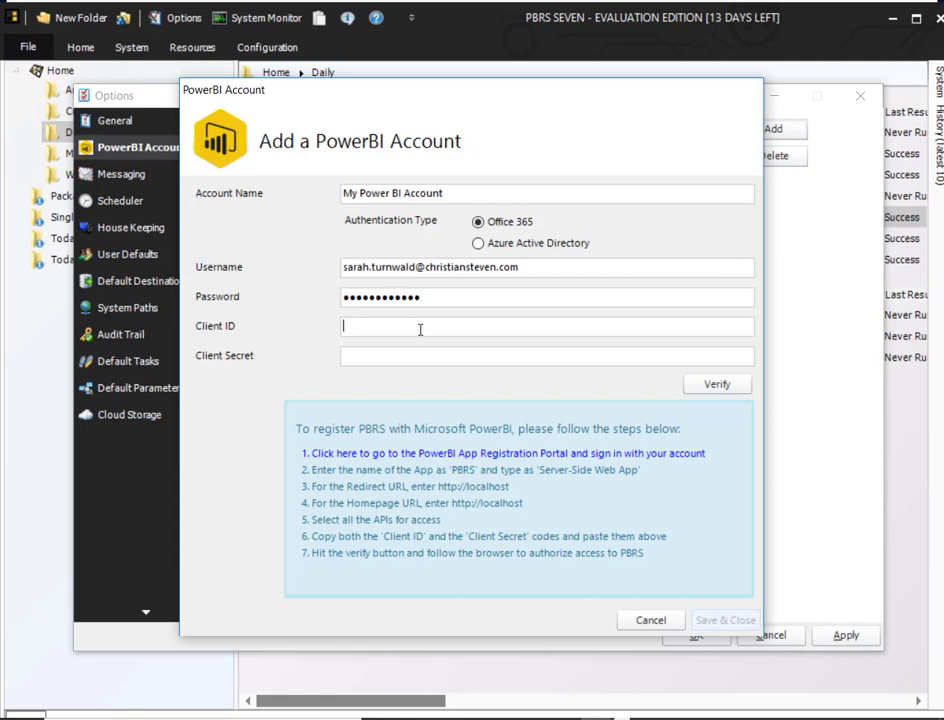
pyautogui.moveTo(240, 331)
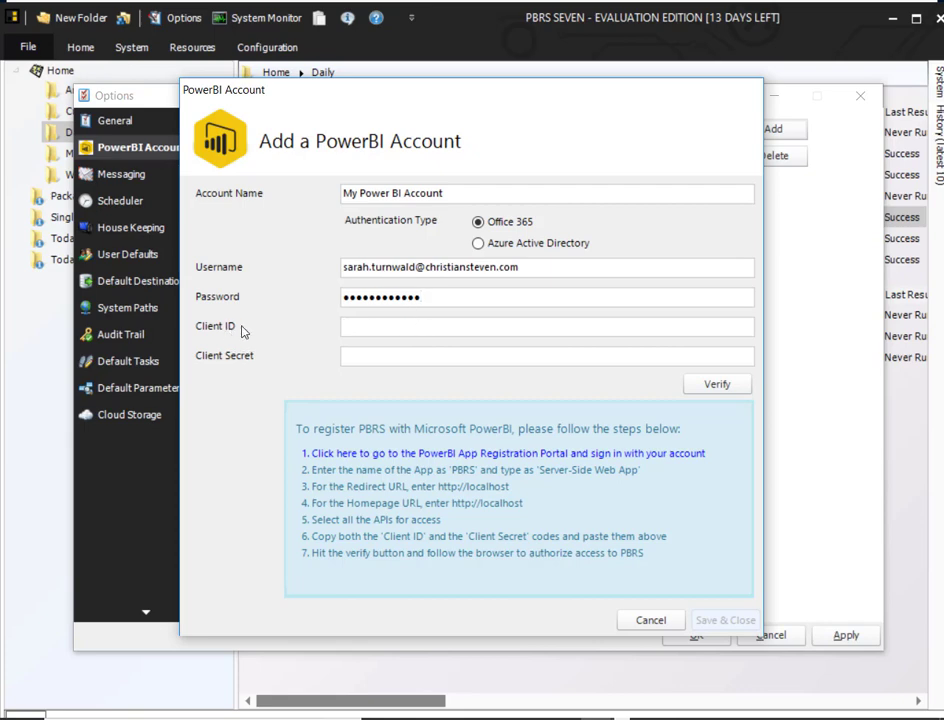
pyautogui.moveTo(360, 437)
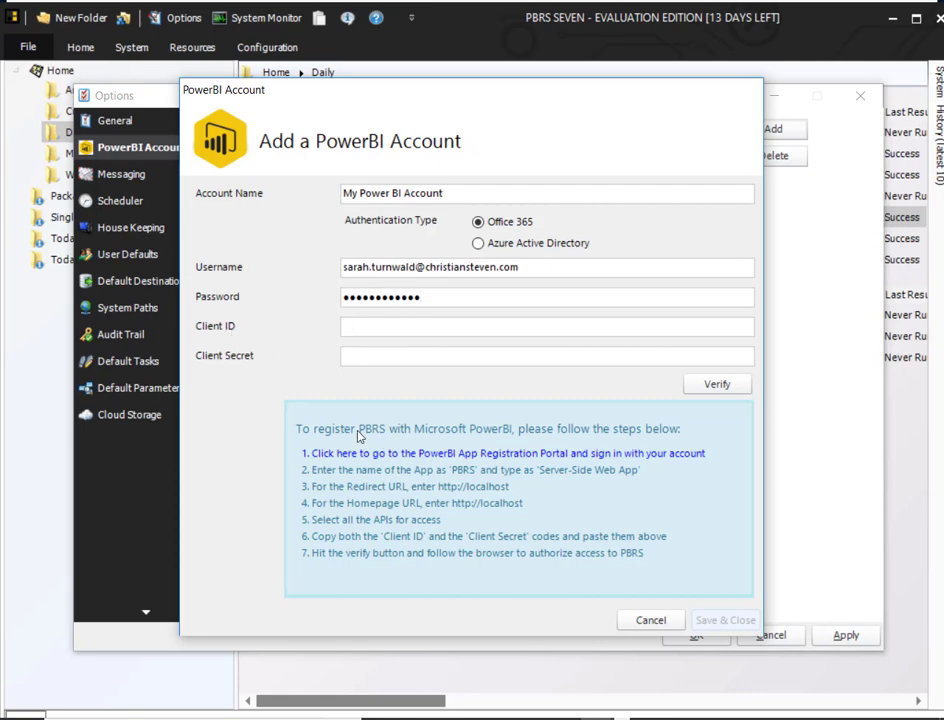
pyautogui.click(546, 326)
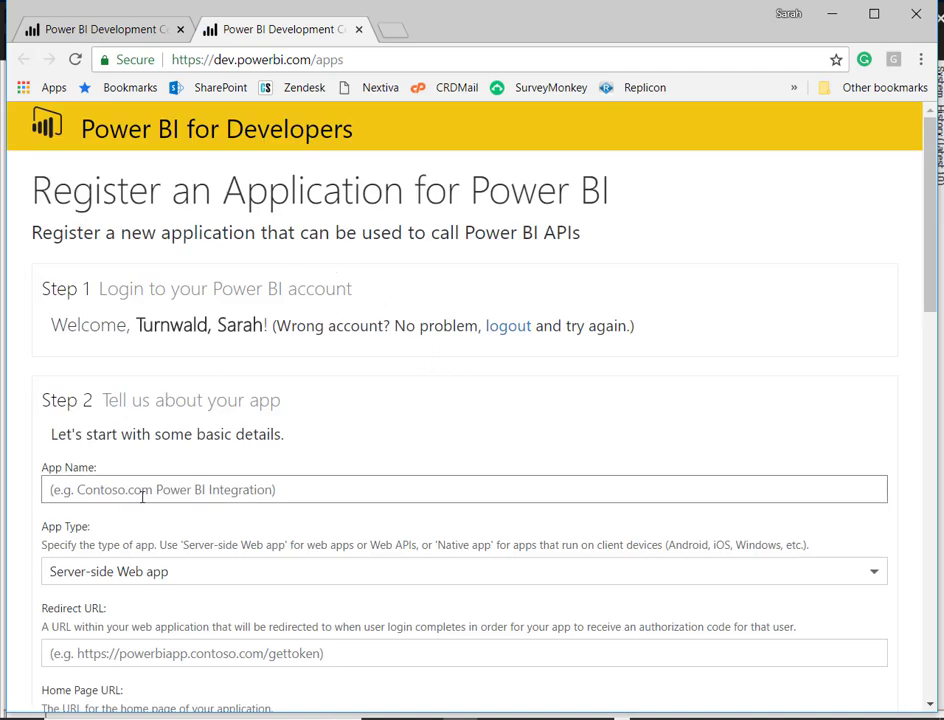
pyautogui.write('My POw')
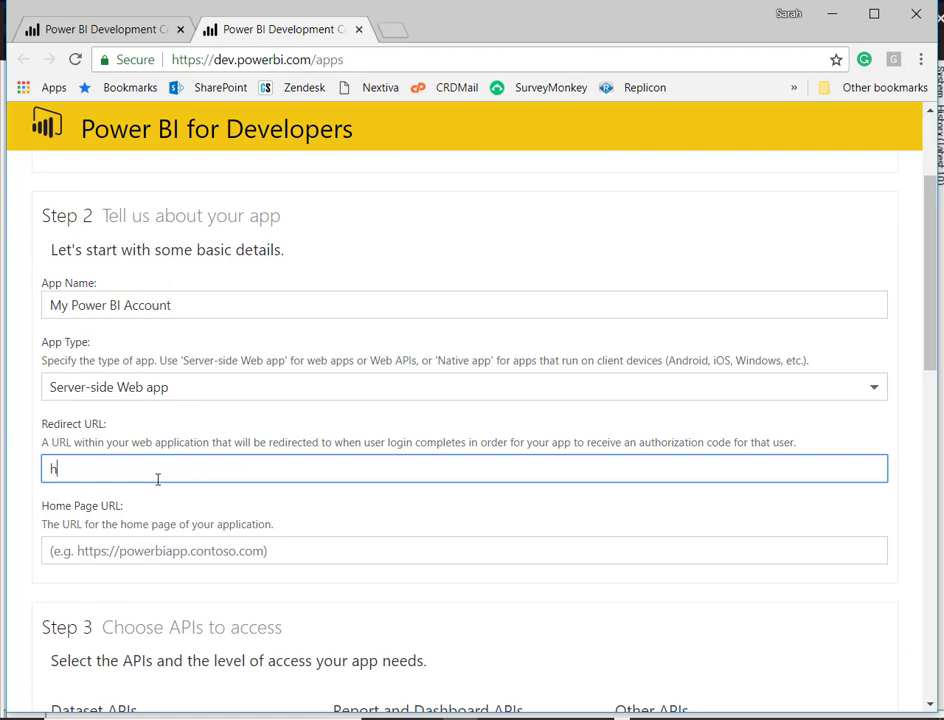
pyautogui.write('ttp://local')
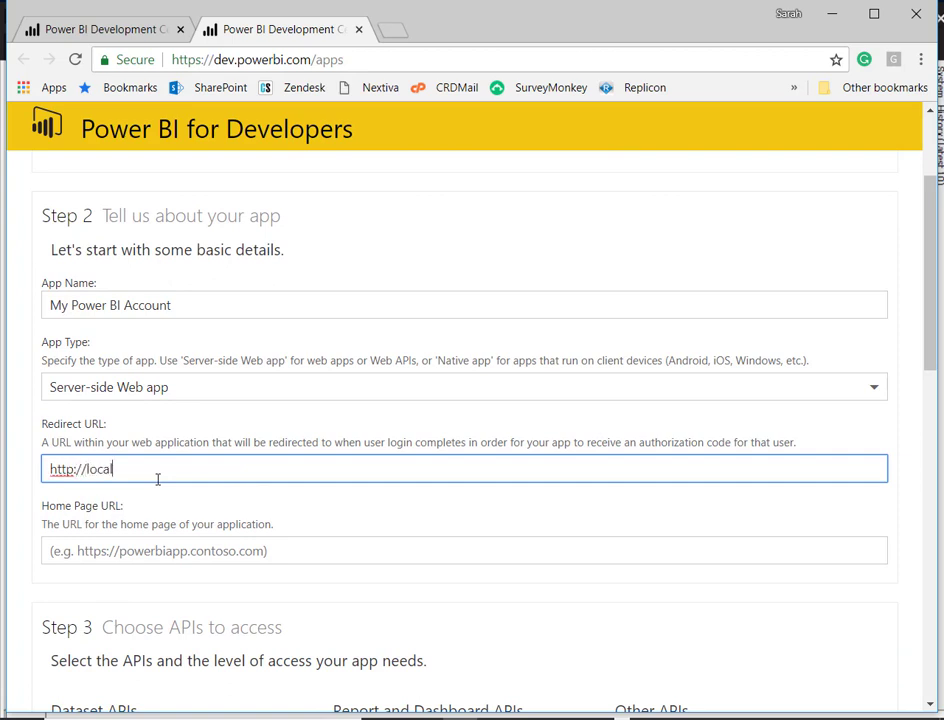
pyautogui.write('host')
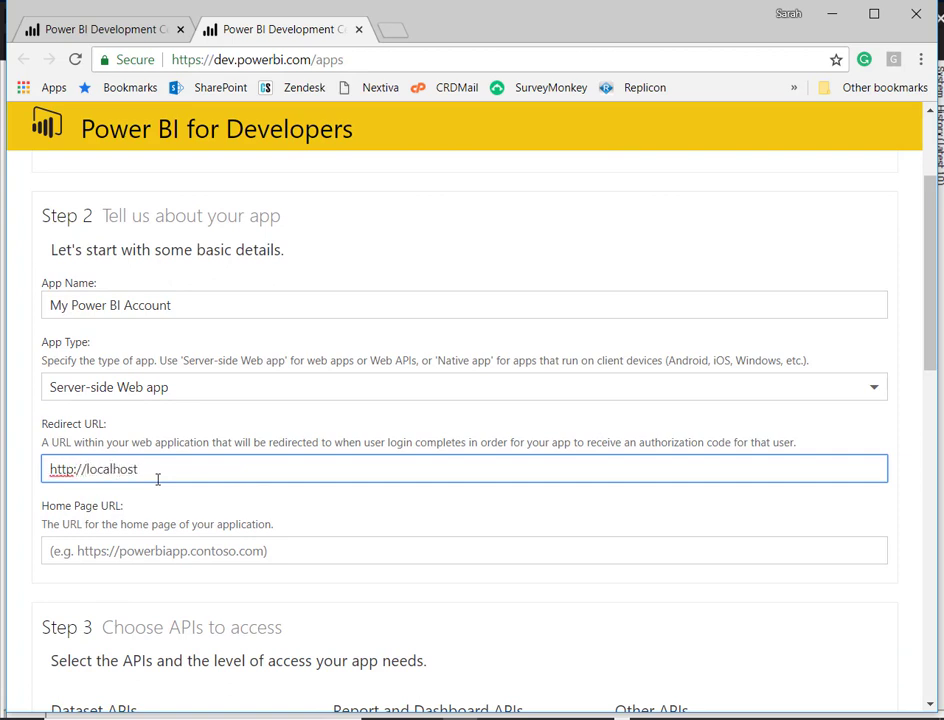
pyautogui.tripleClick(92, 468)
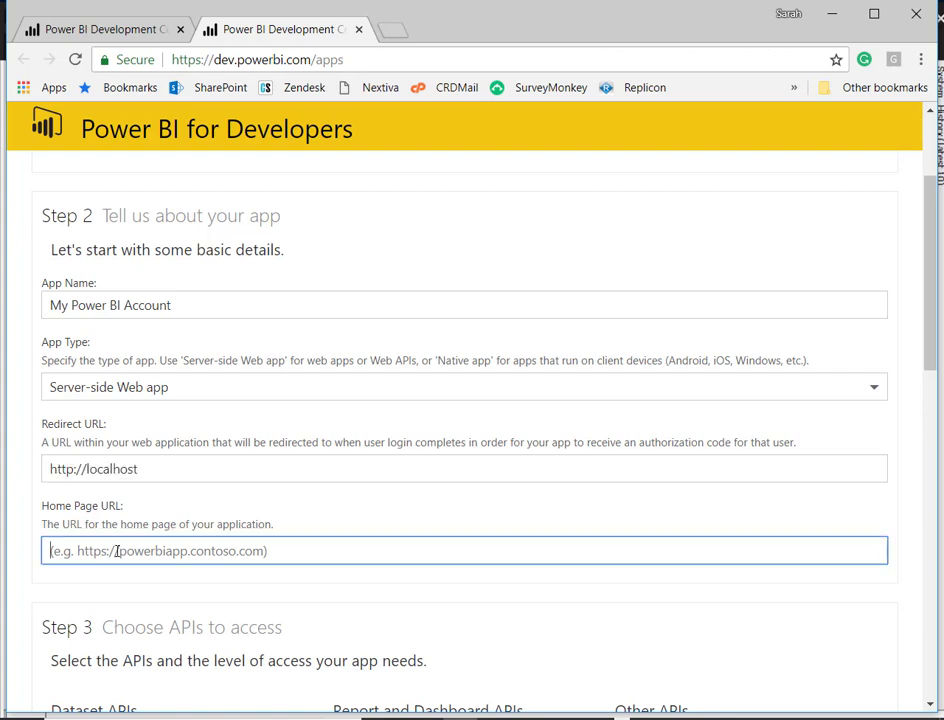
pyautogui.write('http://localhost')
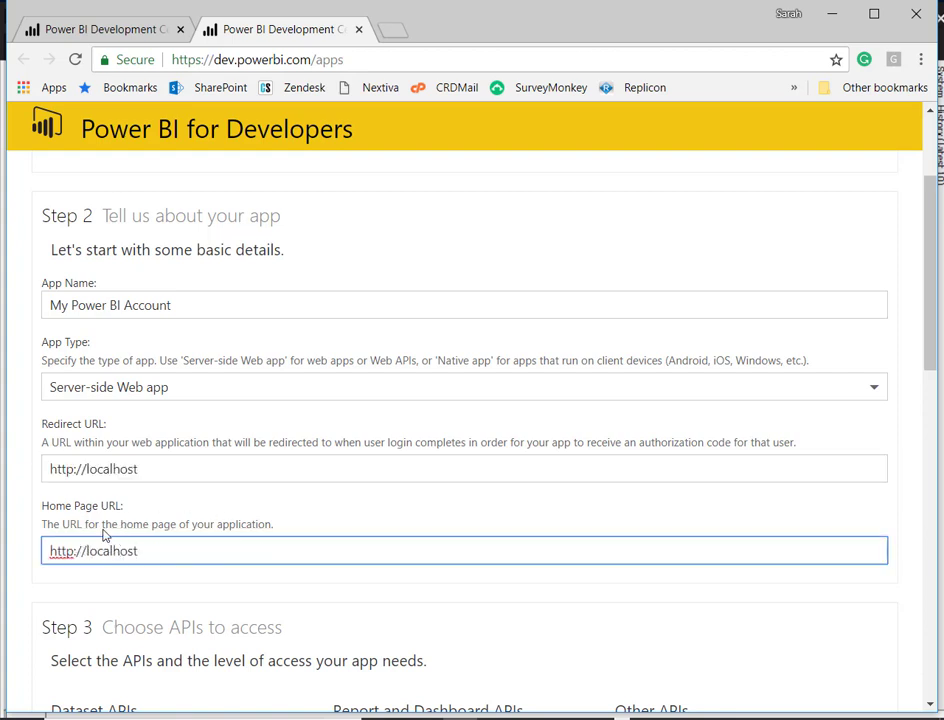
pyautogui.moveTo(254, 498)
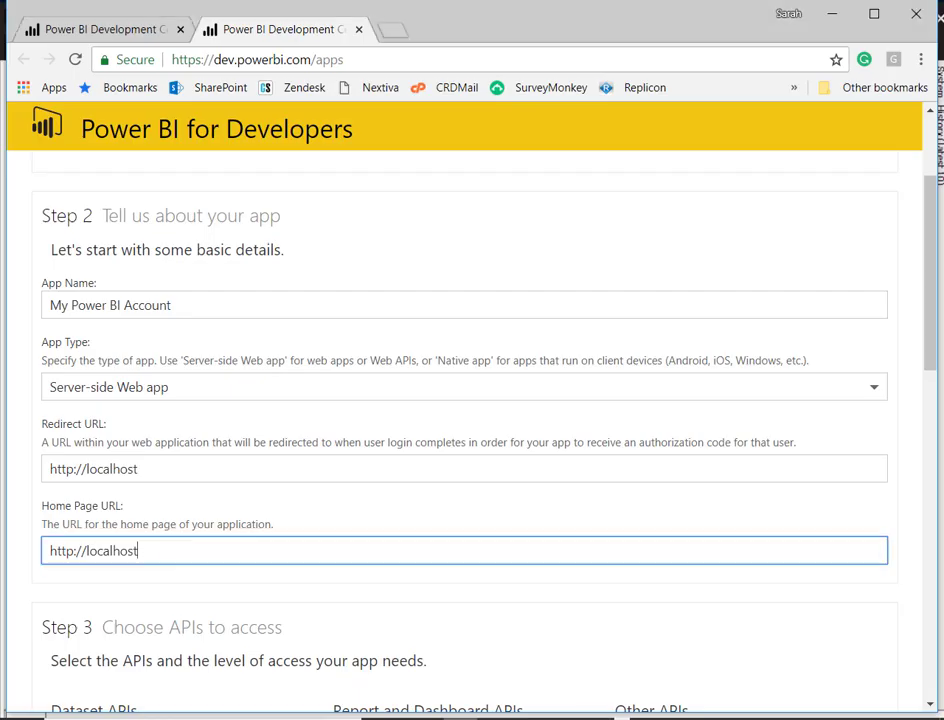
# Tick the read-all-dashboards permission and scroll down to Step 4 Register your app.
pyautogui.scroll(-3)
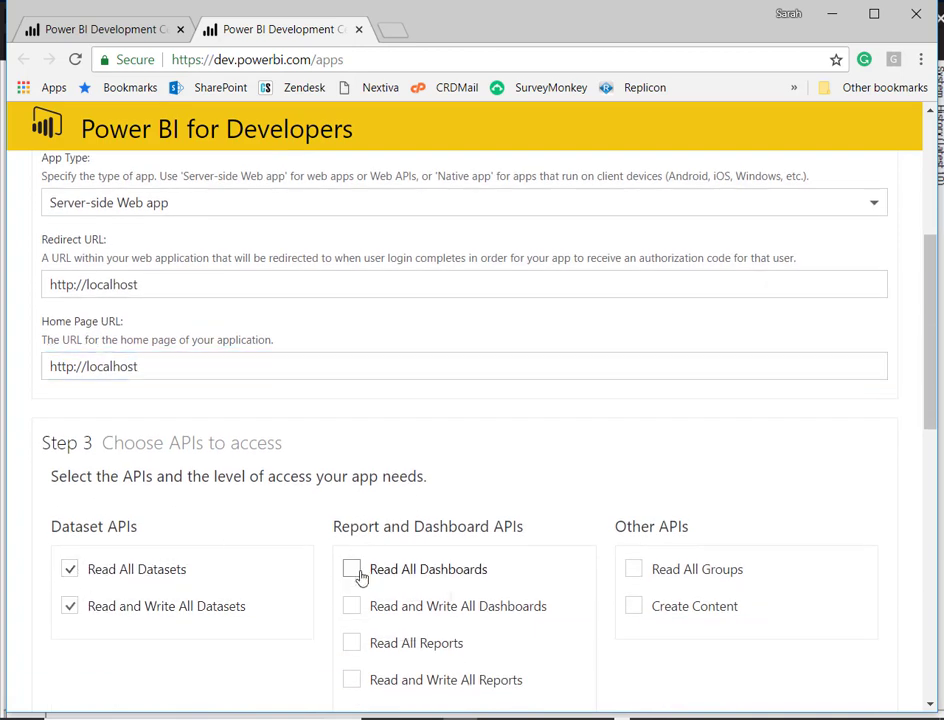
pyautogui.click(351, 569)
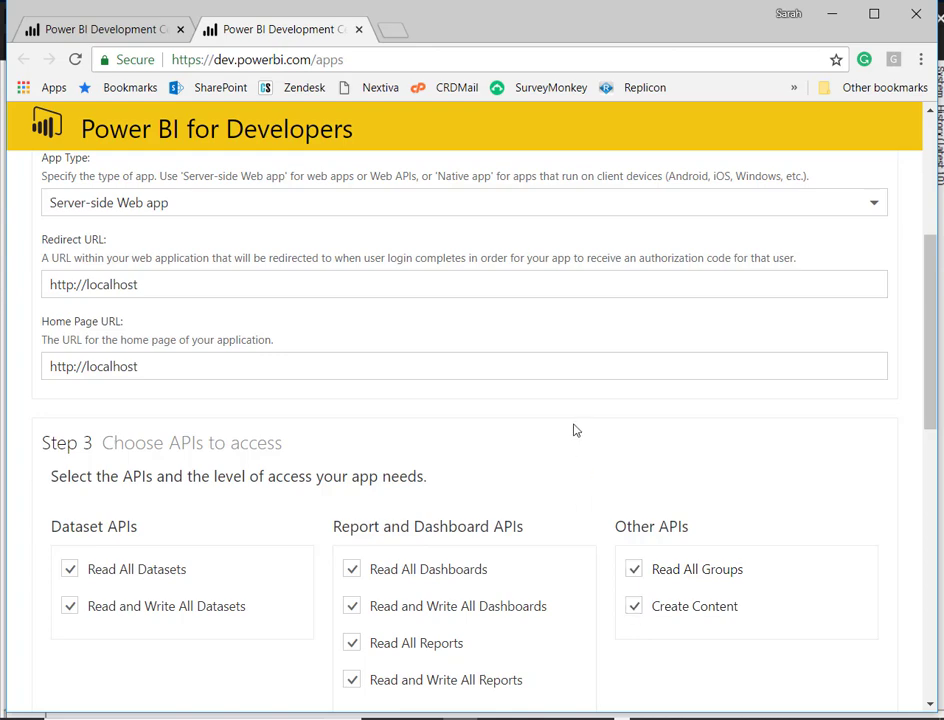
pyautogui.scroll(-3)
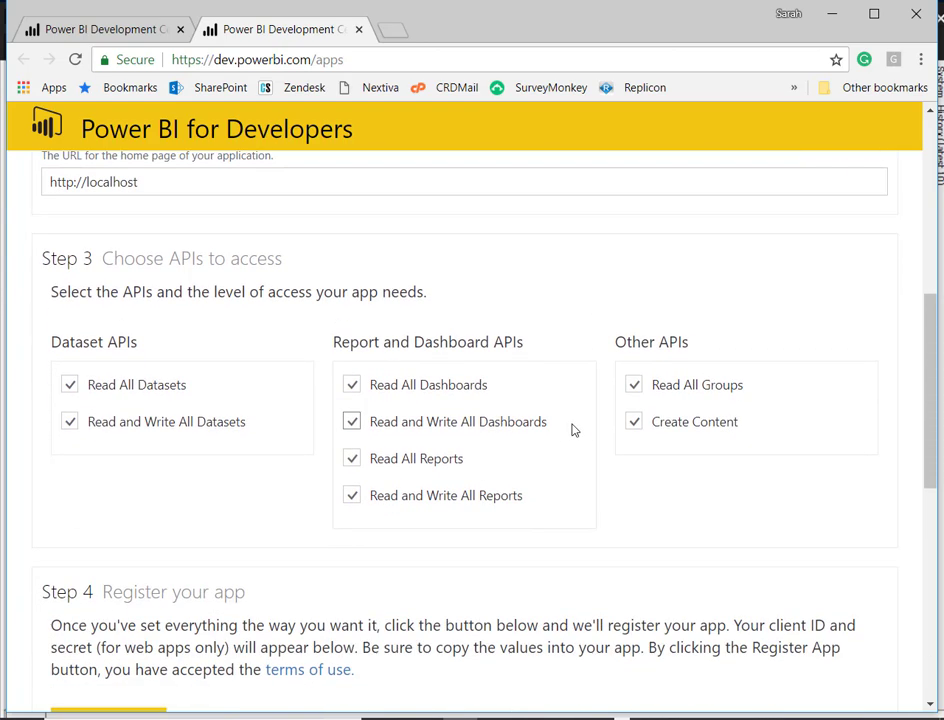
pyautogui.scroll(-3)
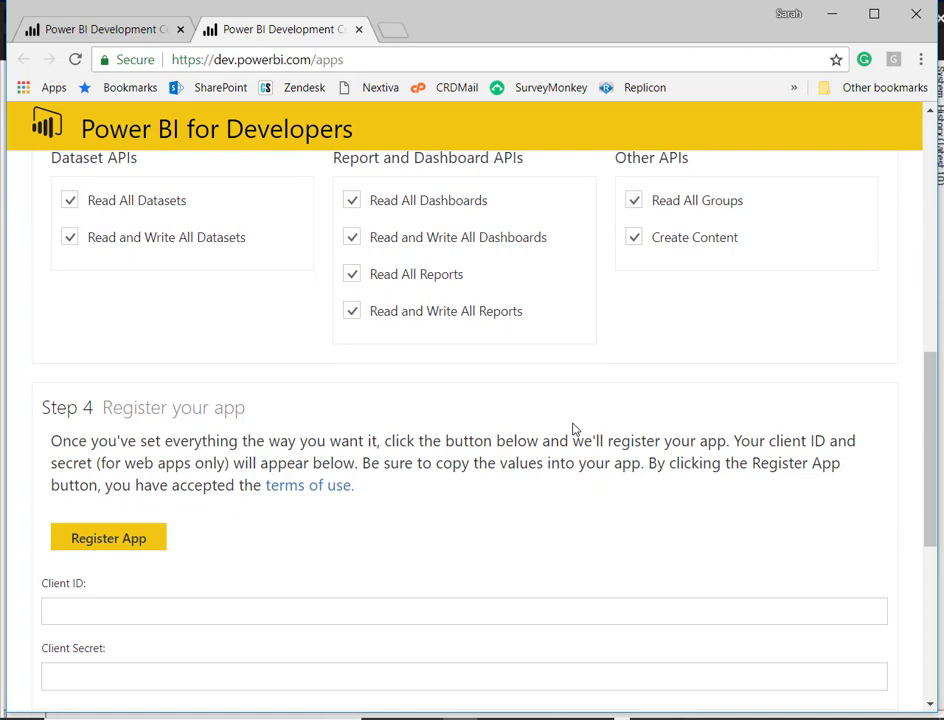
pyautogui.scroll(-3)
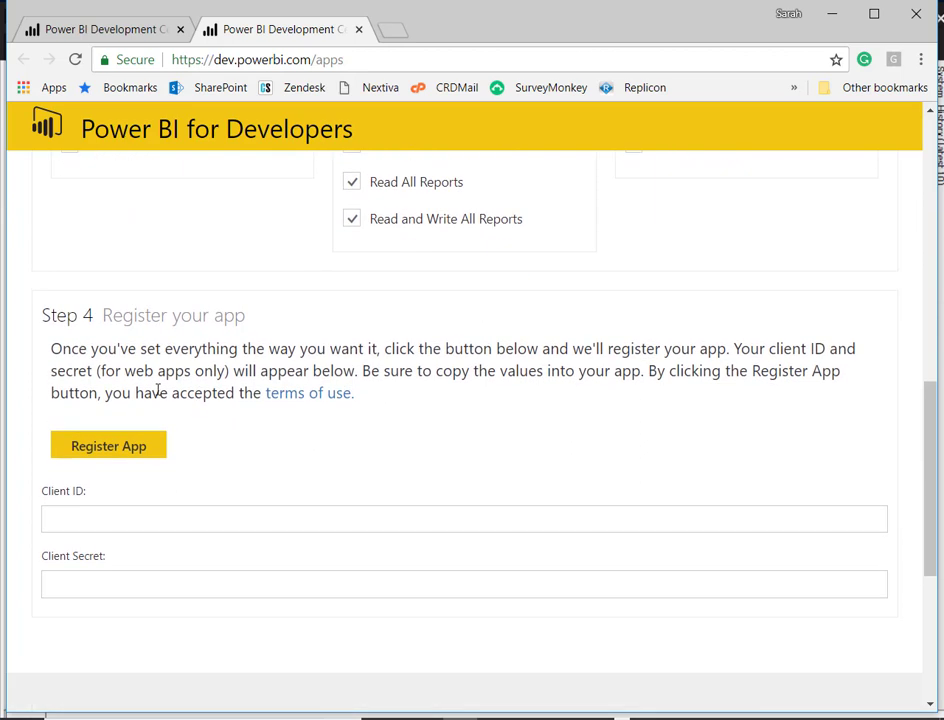
# Register the app and enter client ID c6e824a8-356c-42c8-a34f-ac7c033d7ae3 and its secret into PBRS.
pyautogui.click(108, 445)
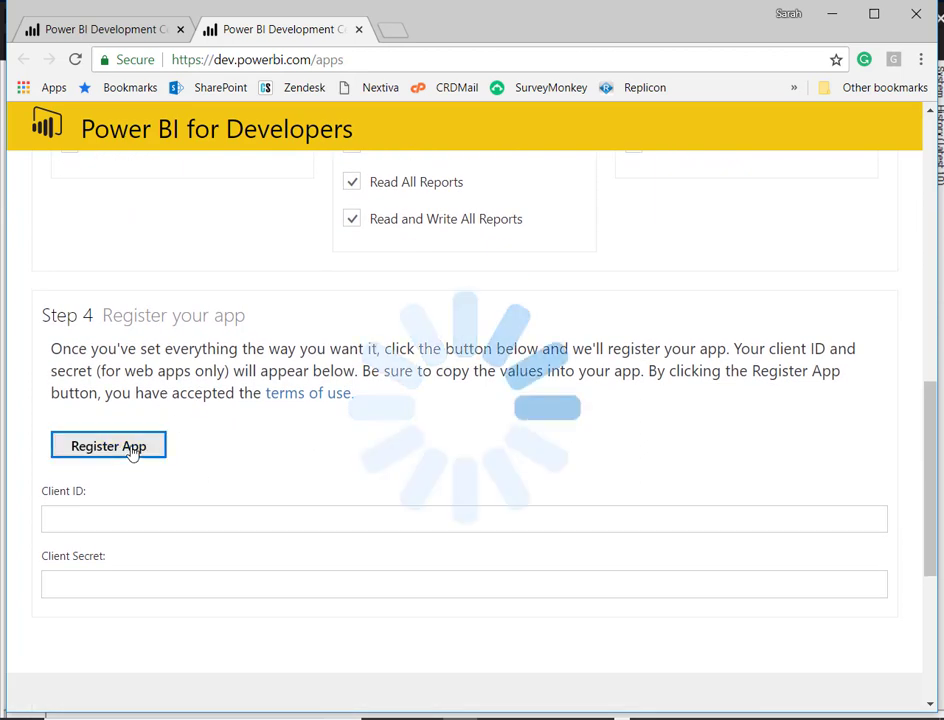
pyautogui.click(108, 445)
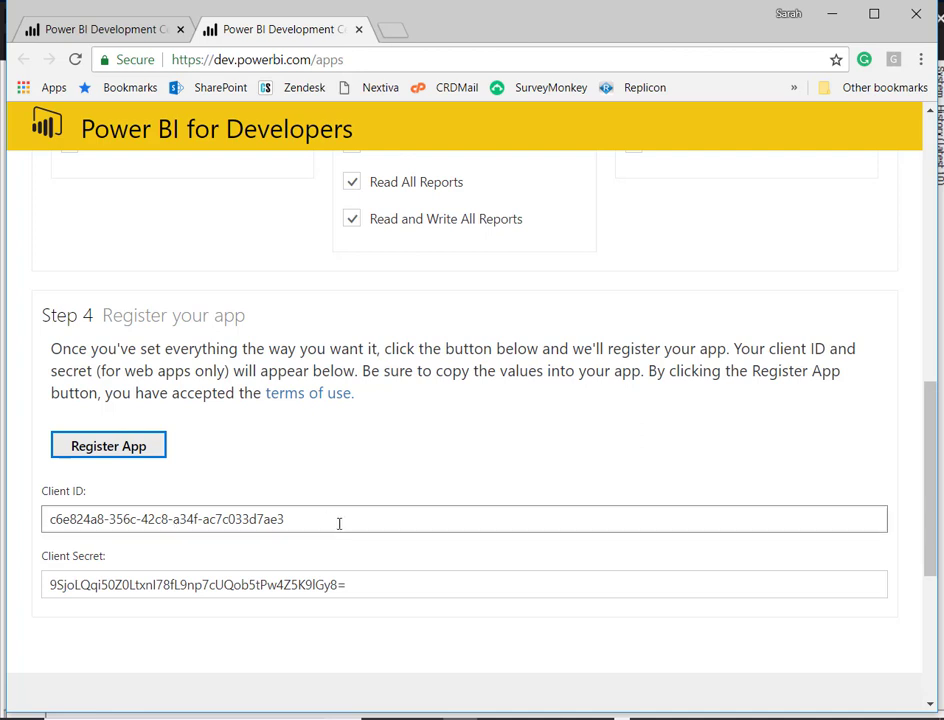
pyautogui.tripleClick(165, 519)
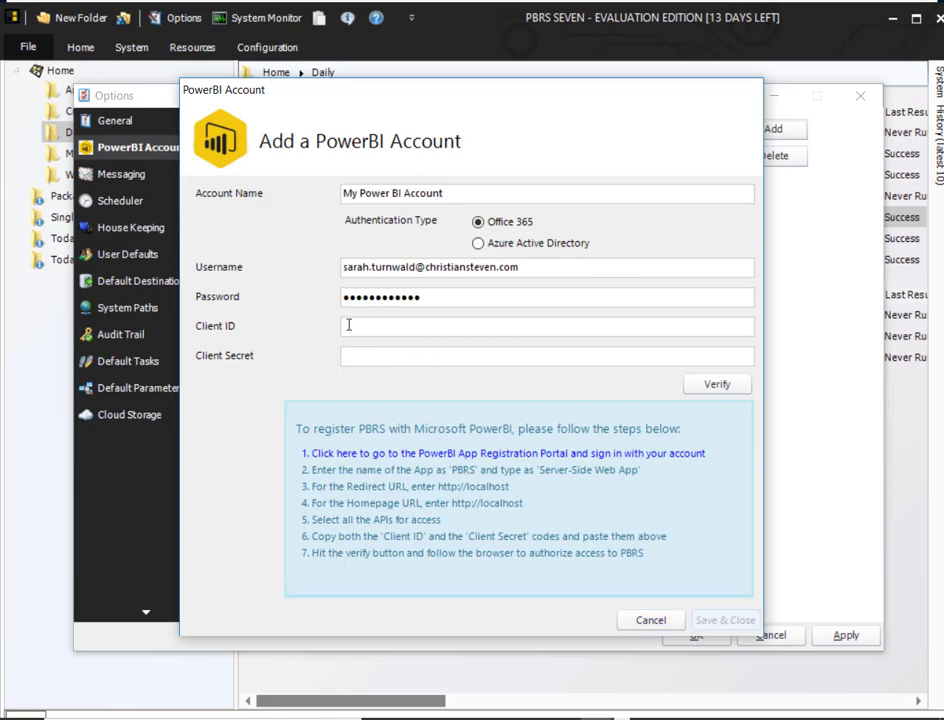
pyautogui.write('c6e824a8-356c-42c8-a34f-ac7c033d7ae3')
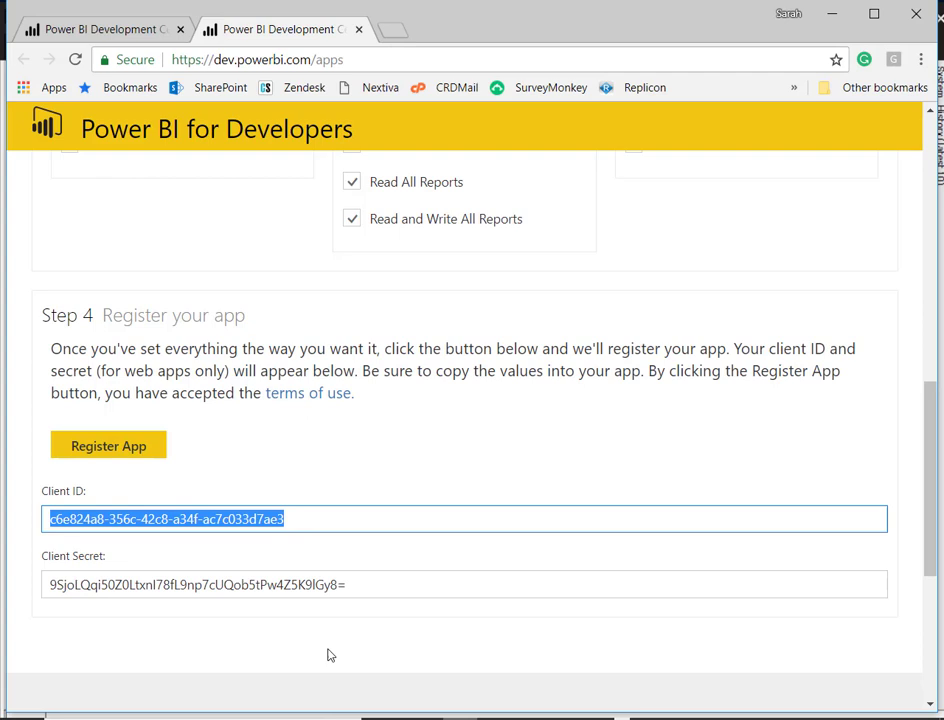
pyautogui.click(200, 584)
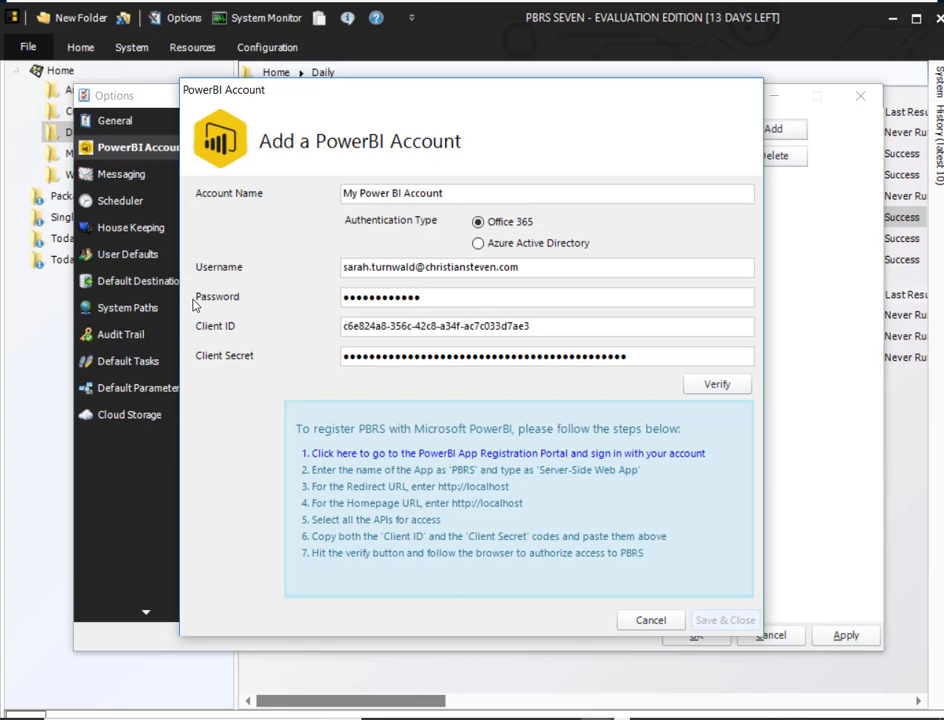
pyautogui.click(420, 297)
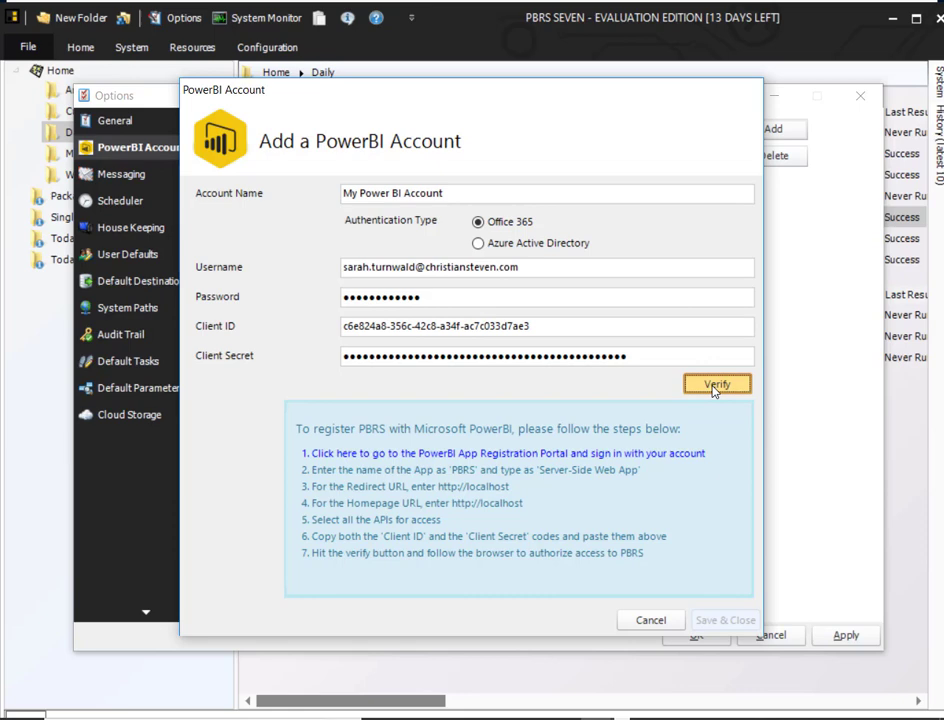
pyautogui.moveTo(561, 379)
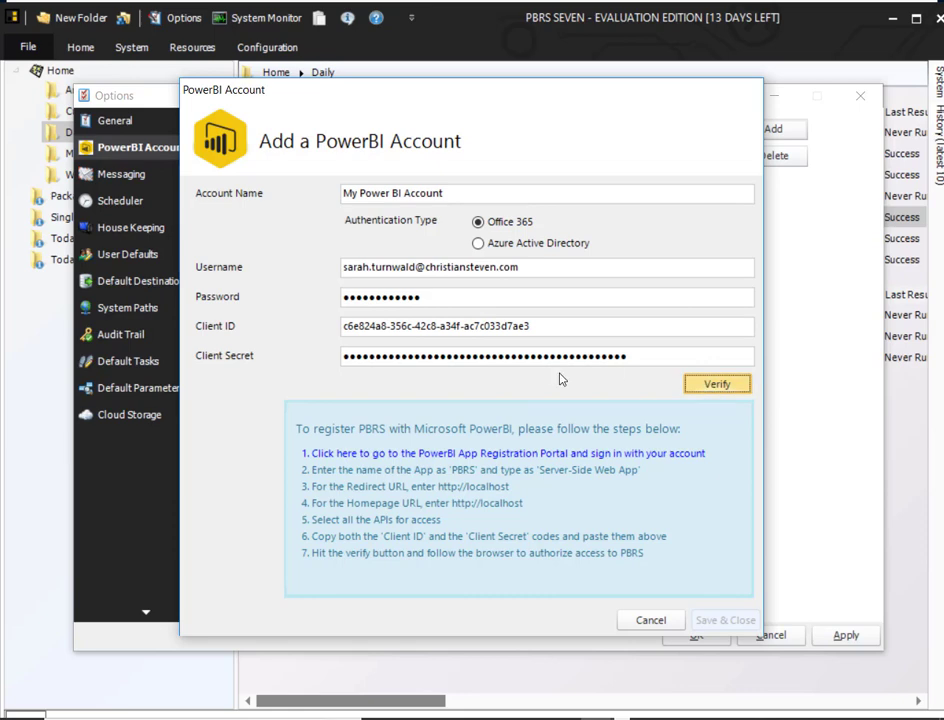
# Verify the new account to bring up Microsoft's permissions request.
pyautogui.click(717, 383)
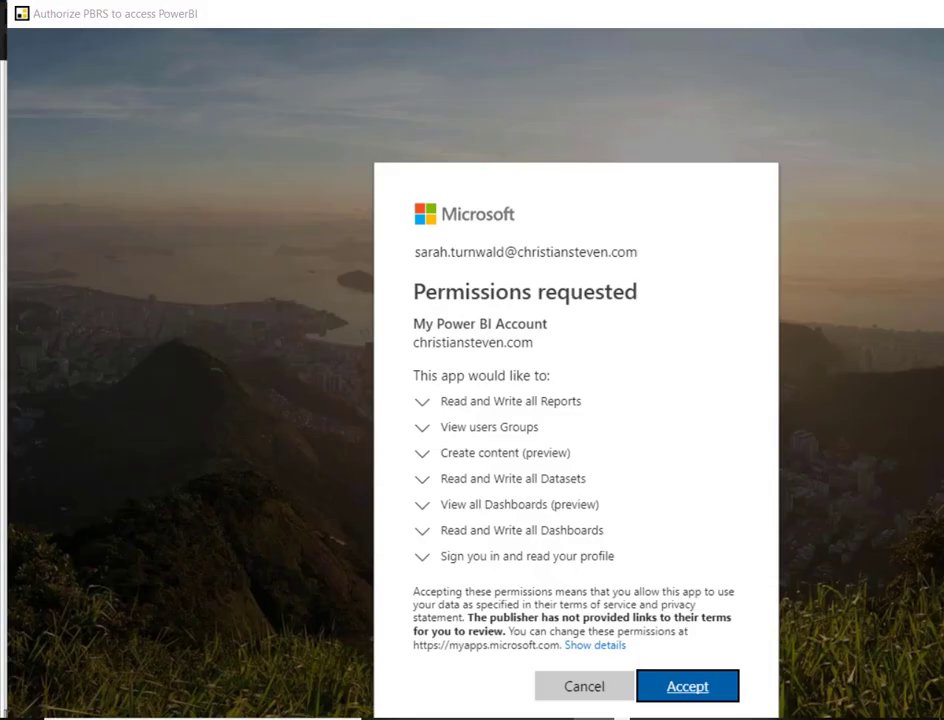
pyautogui.moveTo(378, 326)
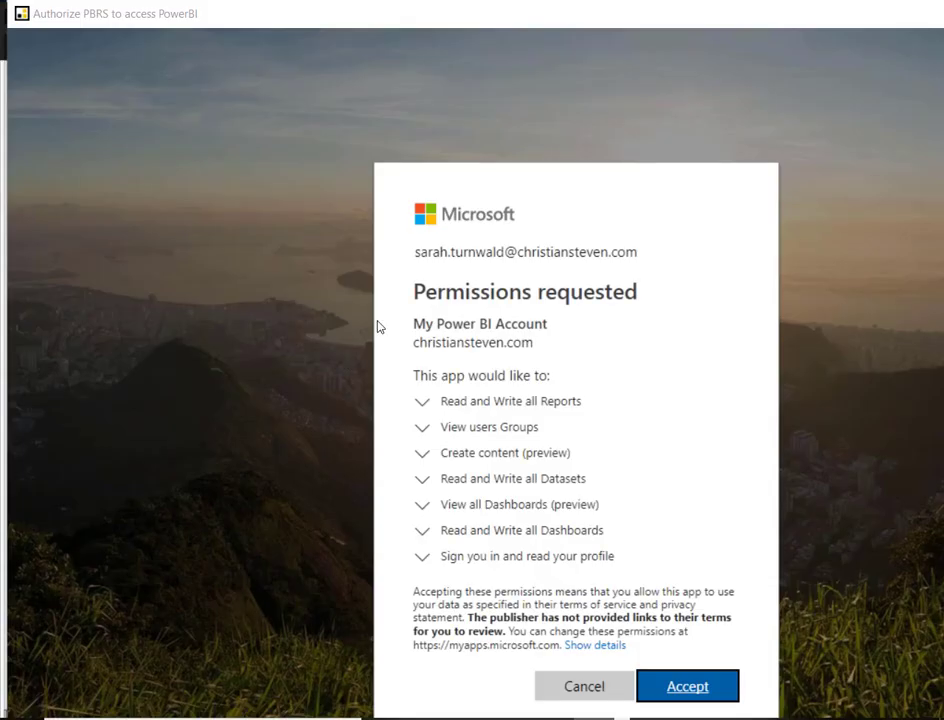
pyautogui.moveTo(640, 421)
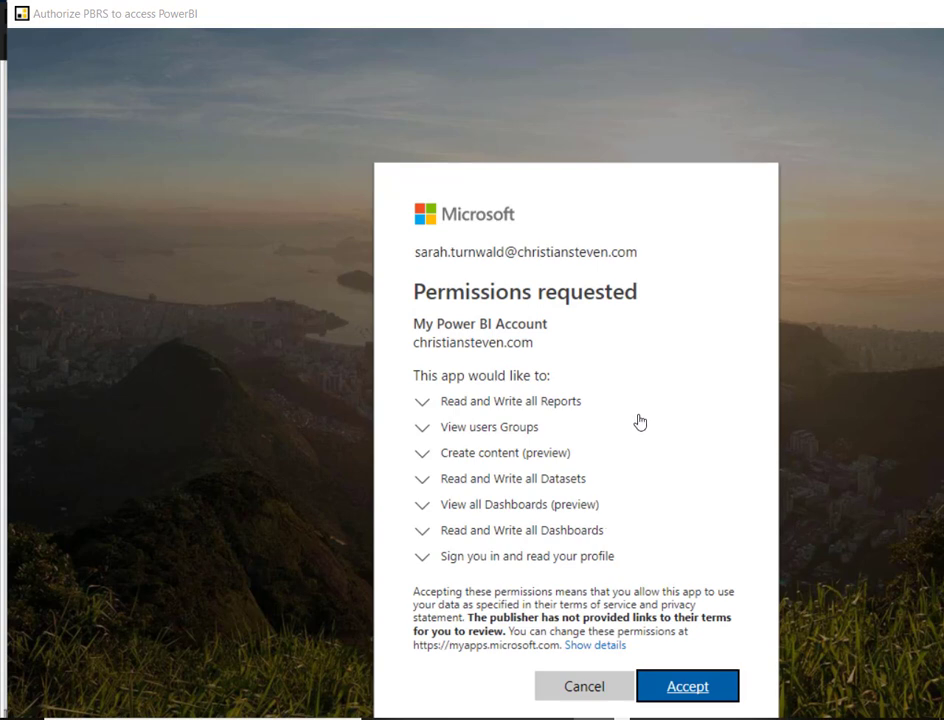
pyautogui.moveTo(551, 561)
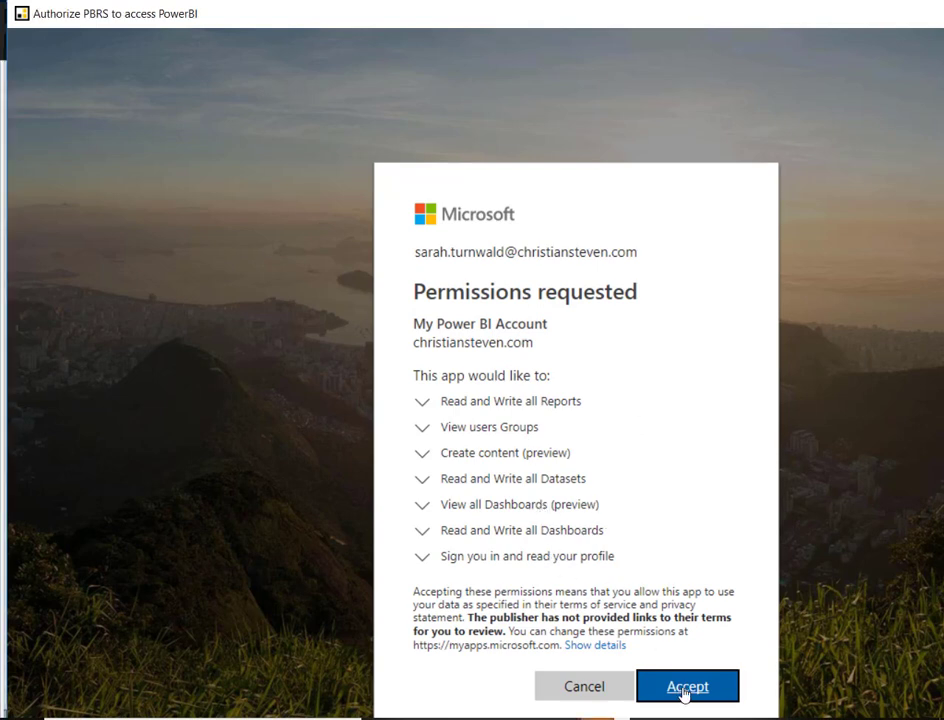
# Accept the Power BI permissions, confirm verification, and save My Power BI Account.
pyautogui.click(687, 686)
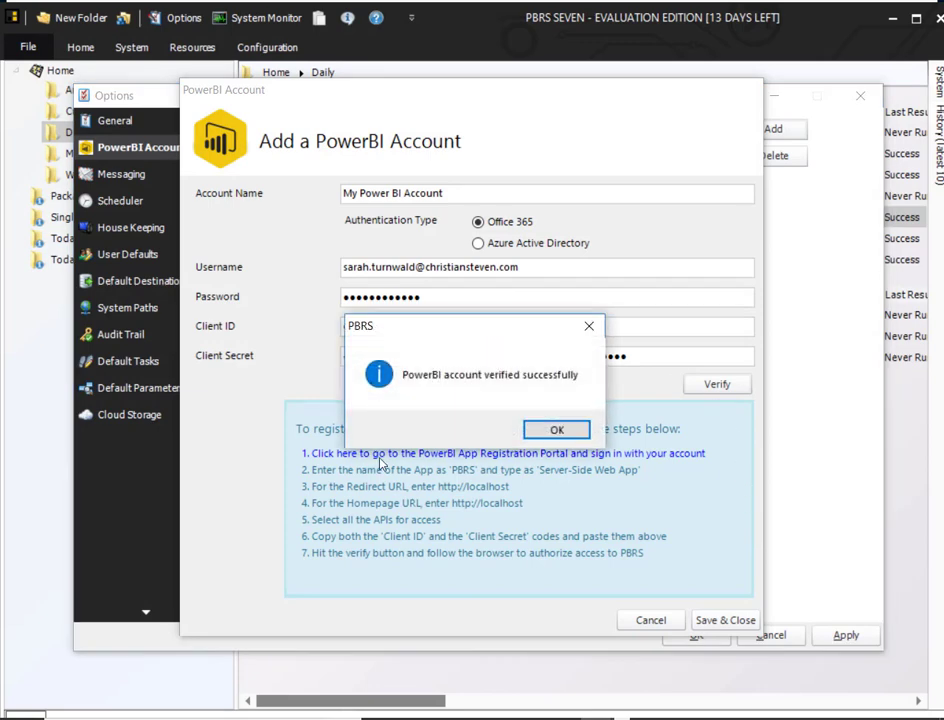
pyautogui.moveTo(557, 429)
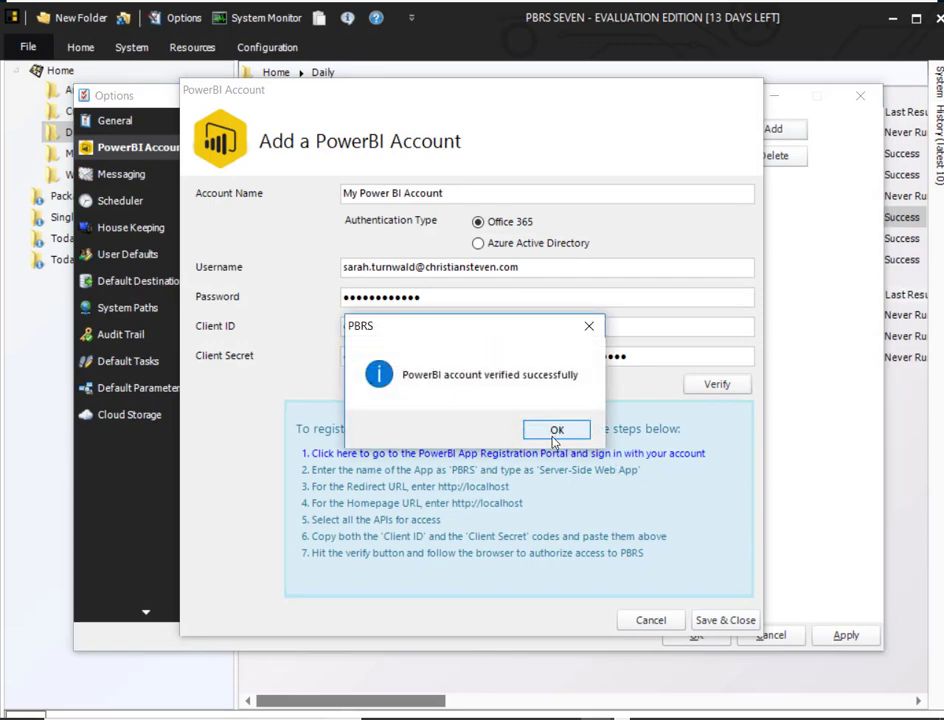
pyautogui.click(557, 429)
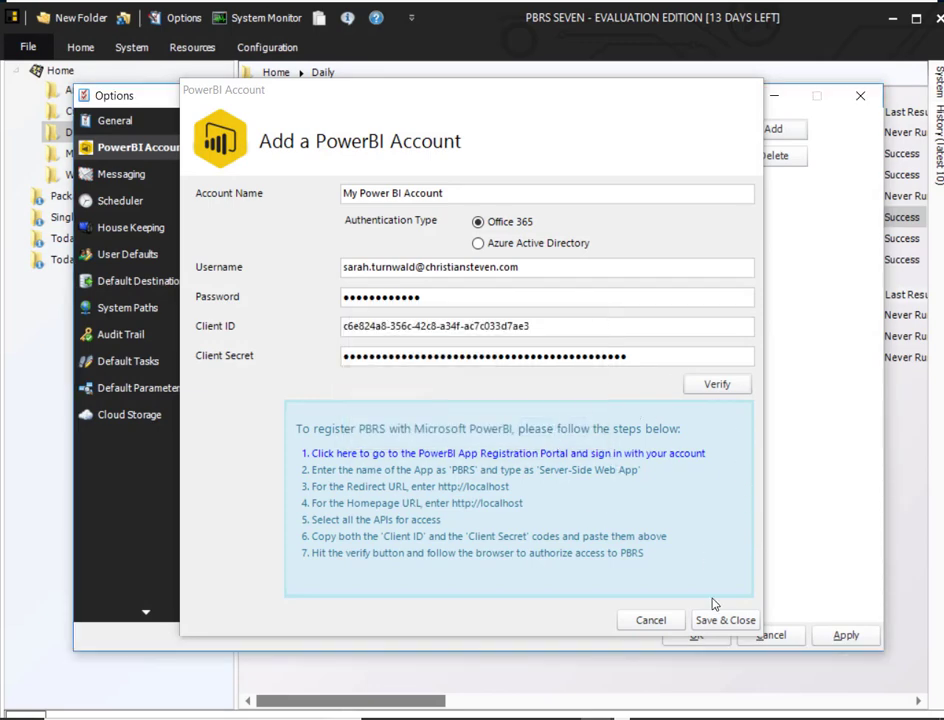
pyautogui.click(725, 620)
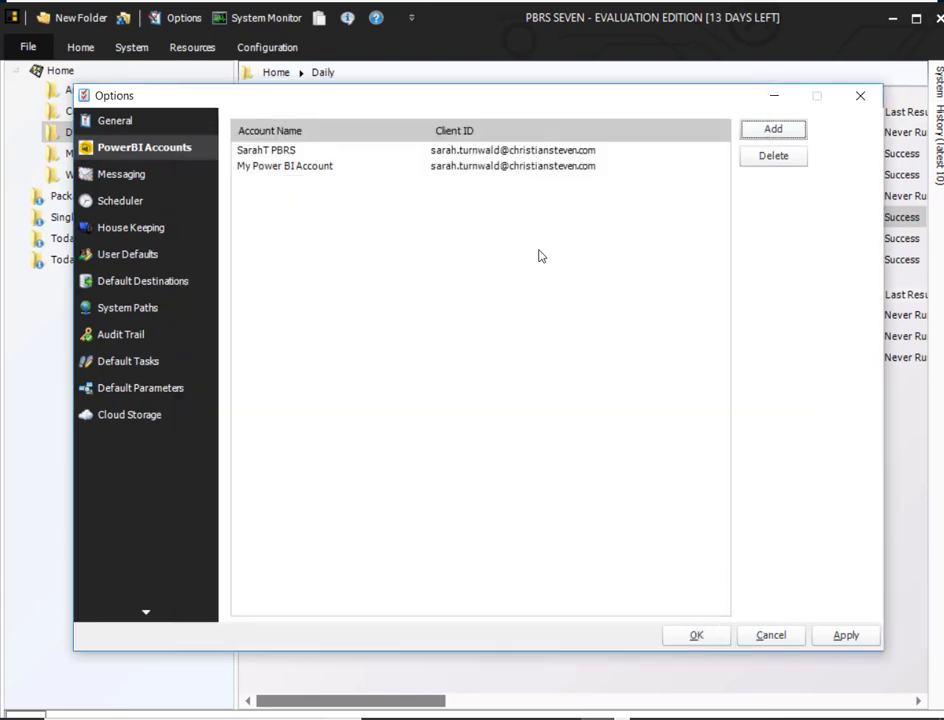
pyautogui.click(284, 165)
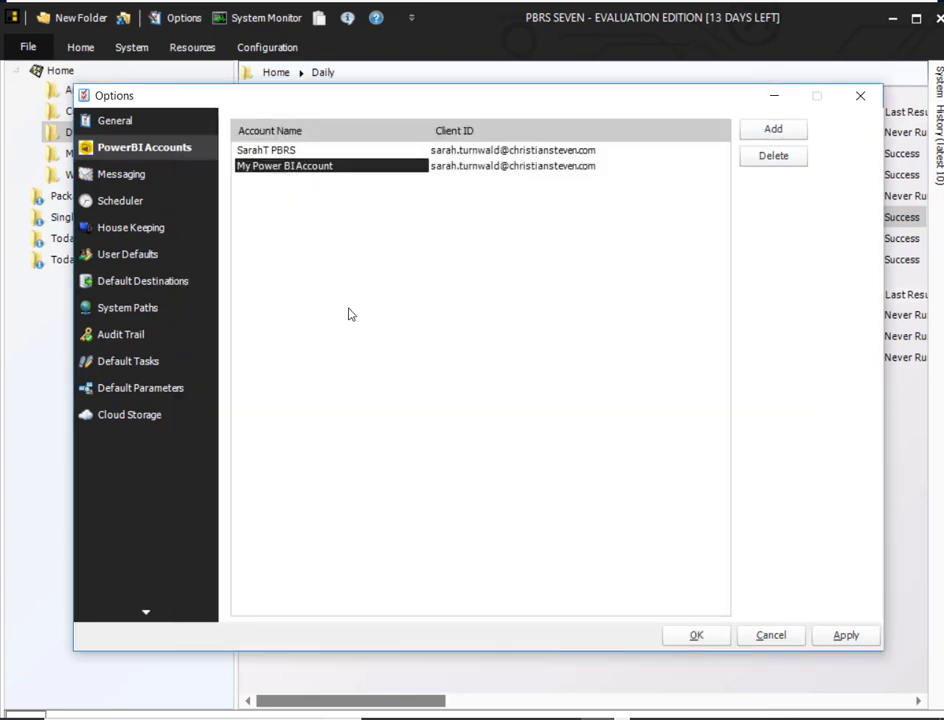
pyautogui.moveTo(362, 315)
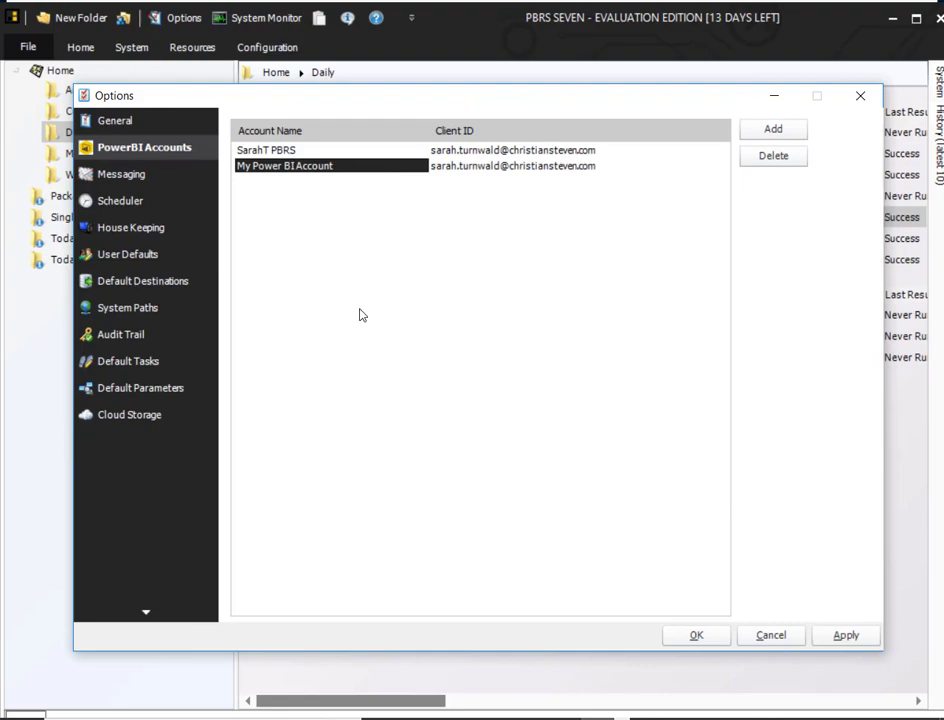